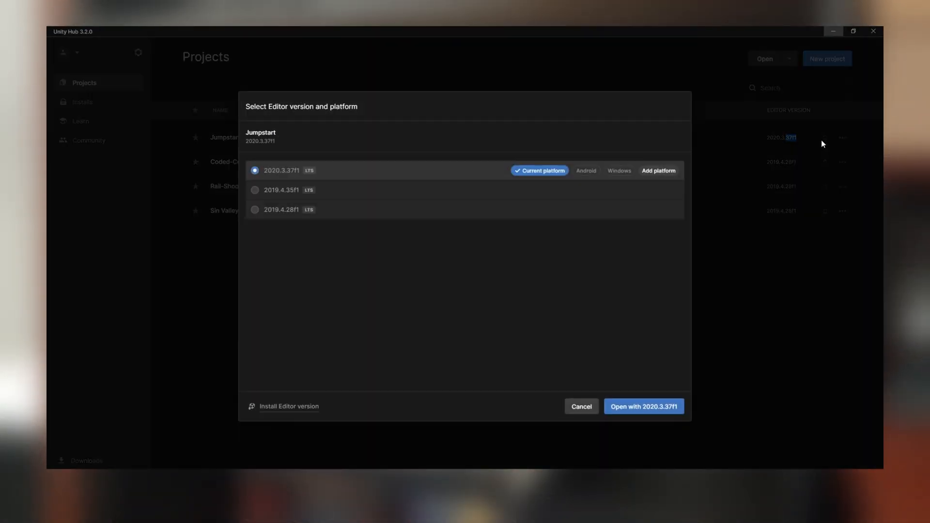
mouse_move(451, 289)
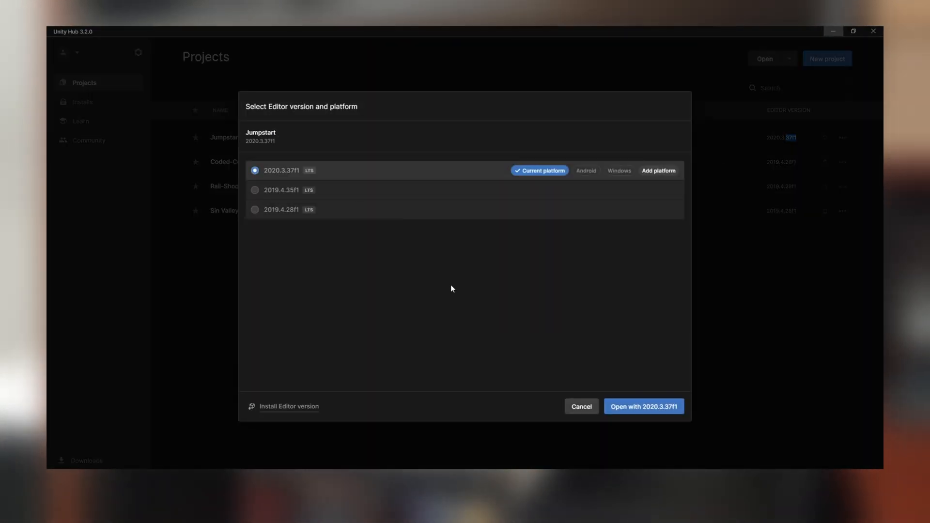
Launch the Jumpstart project with the 2020.3.37f1 editor version
click(644, 406)
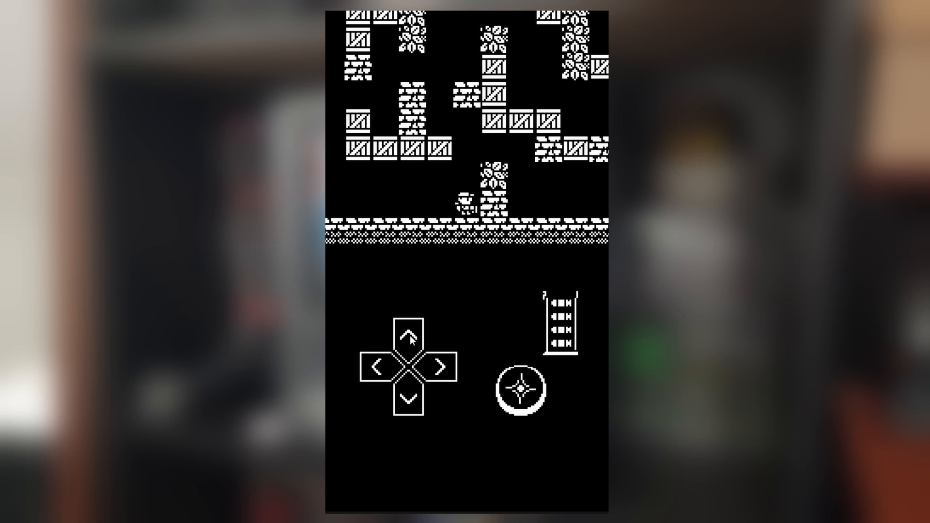
Move the player one tile right and then one tile up using the d-pad
click(439, 365)
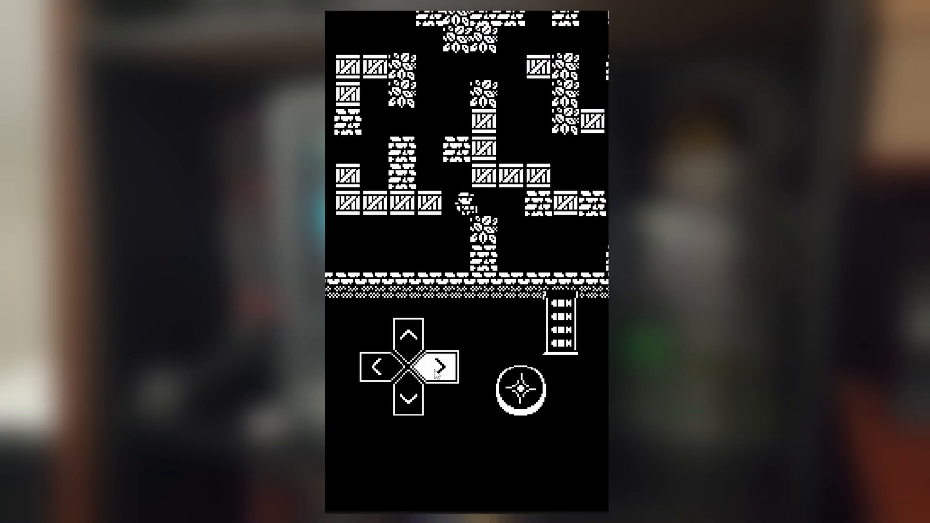
click(408, 338)
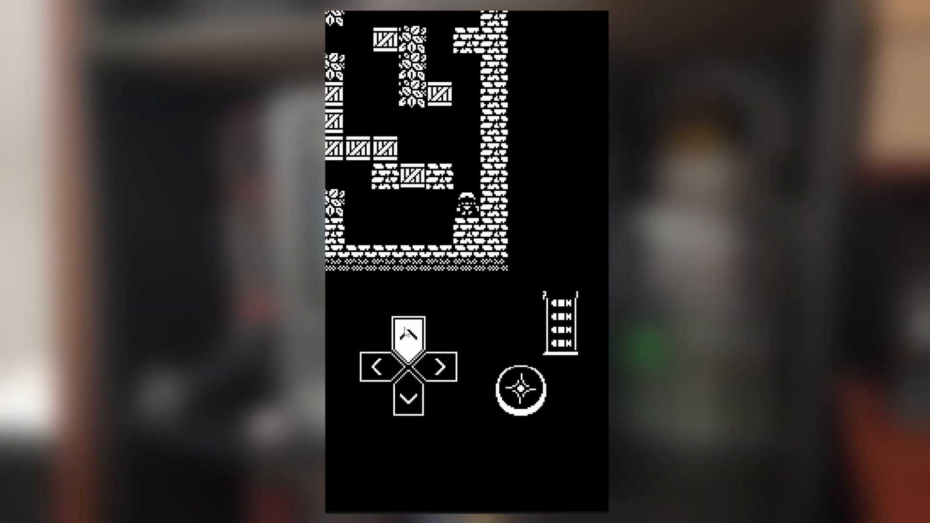